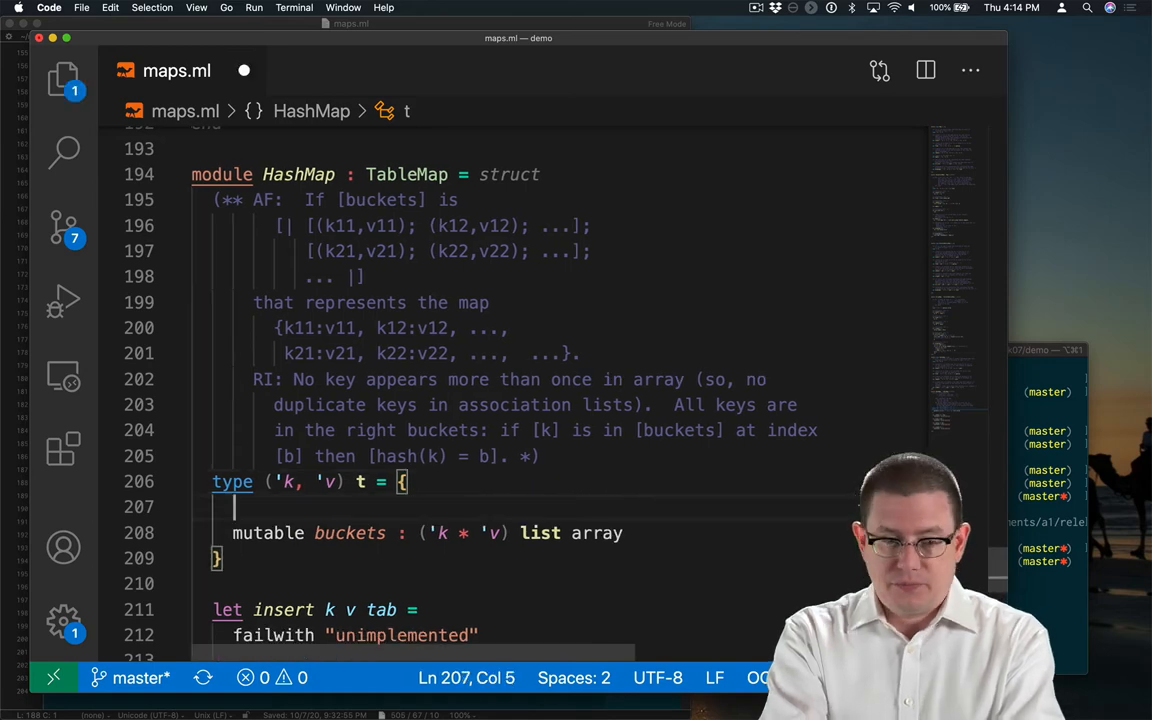
Step: Add fields 'hash : 'k -> int;' and 'mutable size : int;' to the HashMap record type
type("hash : 'k -> int;")
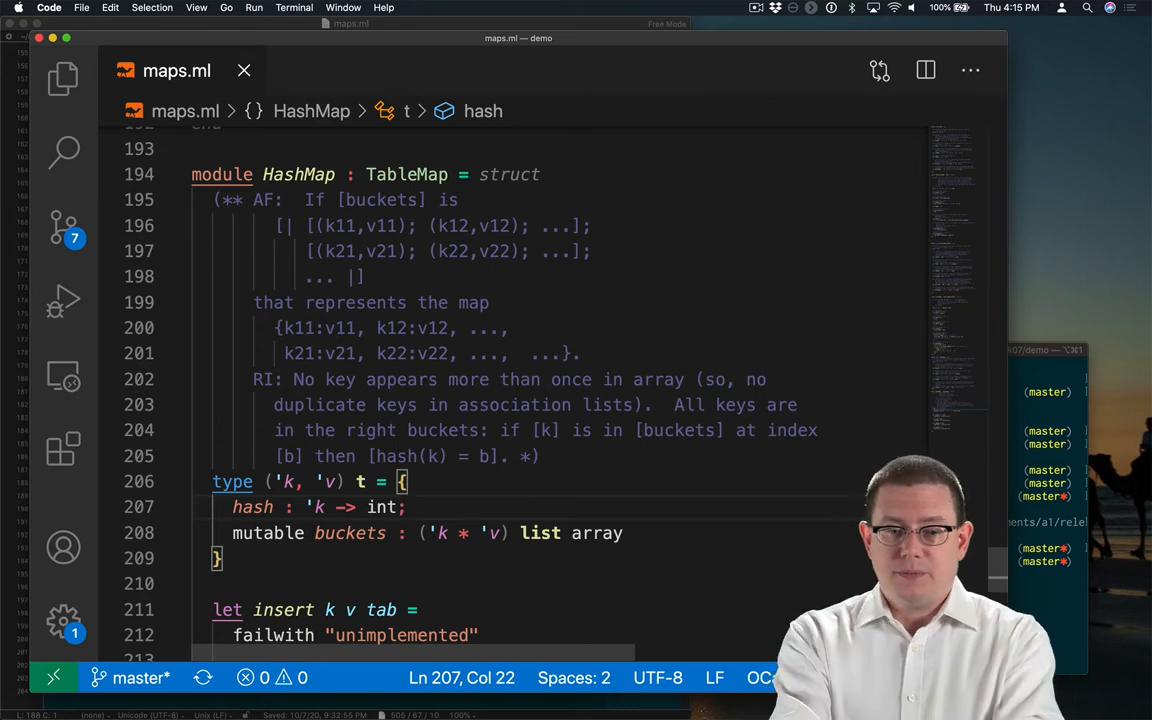
type("mutable size : int;")
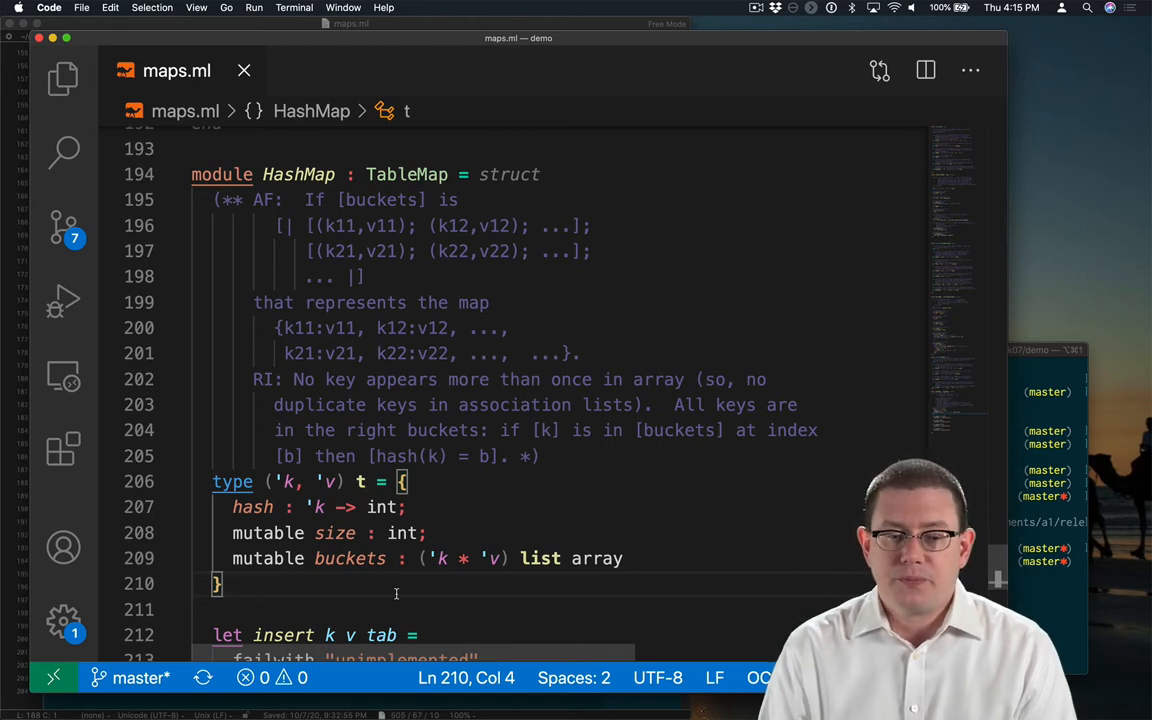
scroll("down", 3)
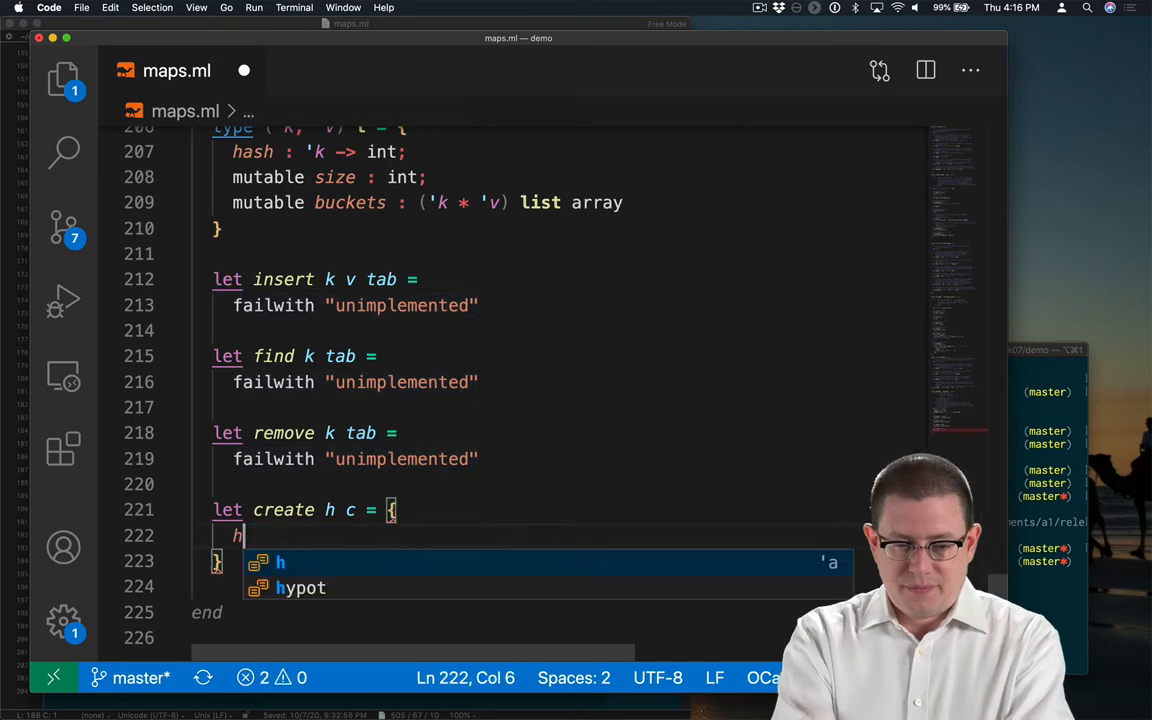
Step: Write create building a record with hash = h, and document it with '(** Efficiency: O(c) *)'
type("hash = h;")
type("buckets = Array.make c [")
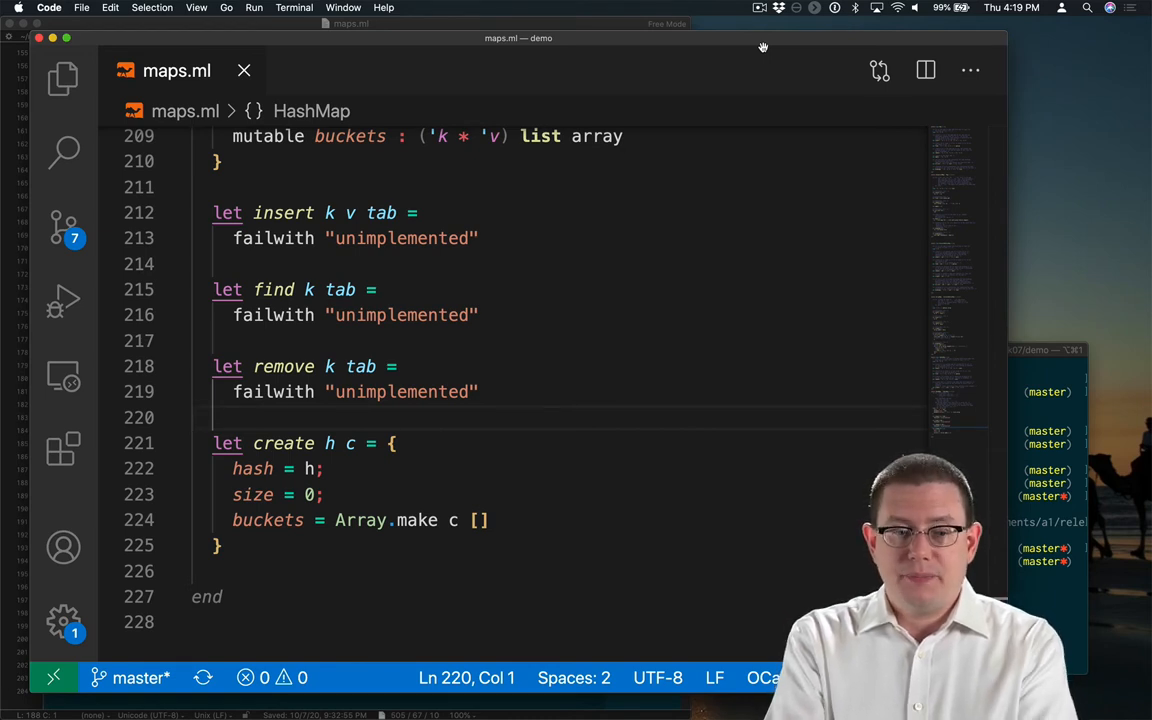
type("(** Efficiency: O(c) *)")
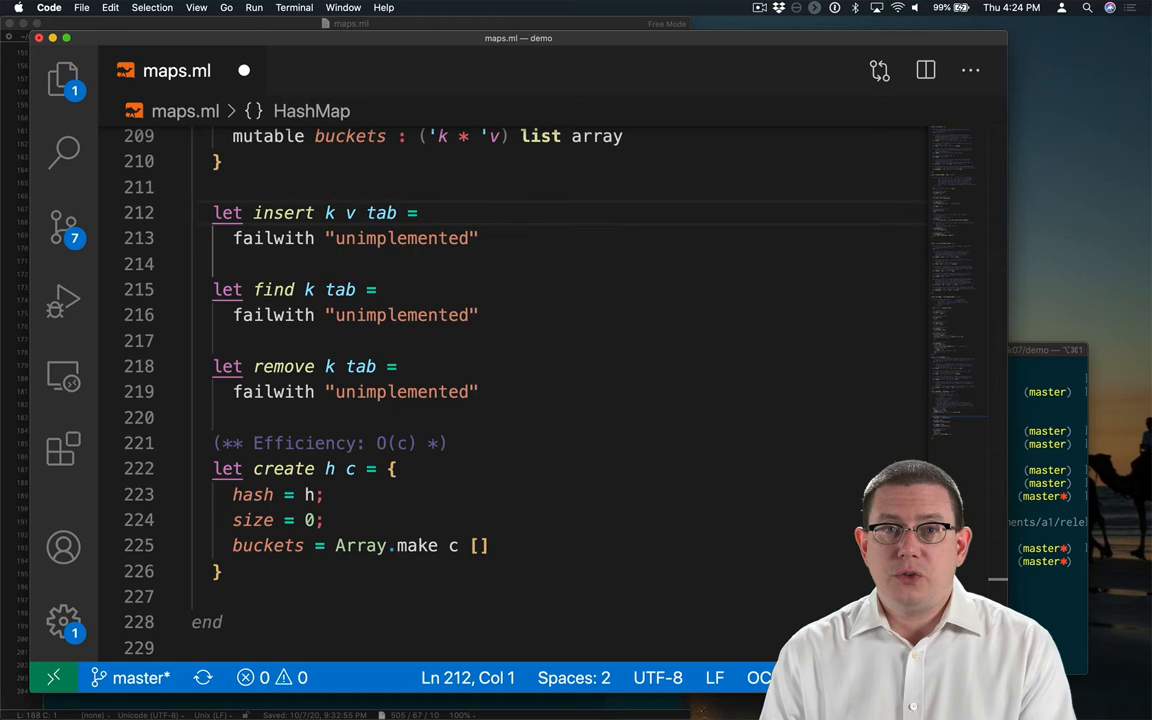
Step: Begin rewriting insert's body to call insert_no_resize and resize_if_needed stubs
left_click(418, 212)
type("let b = hash k in")
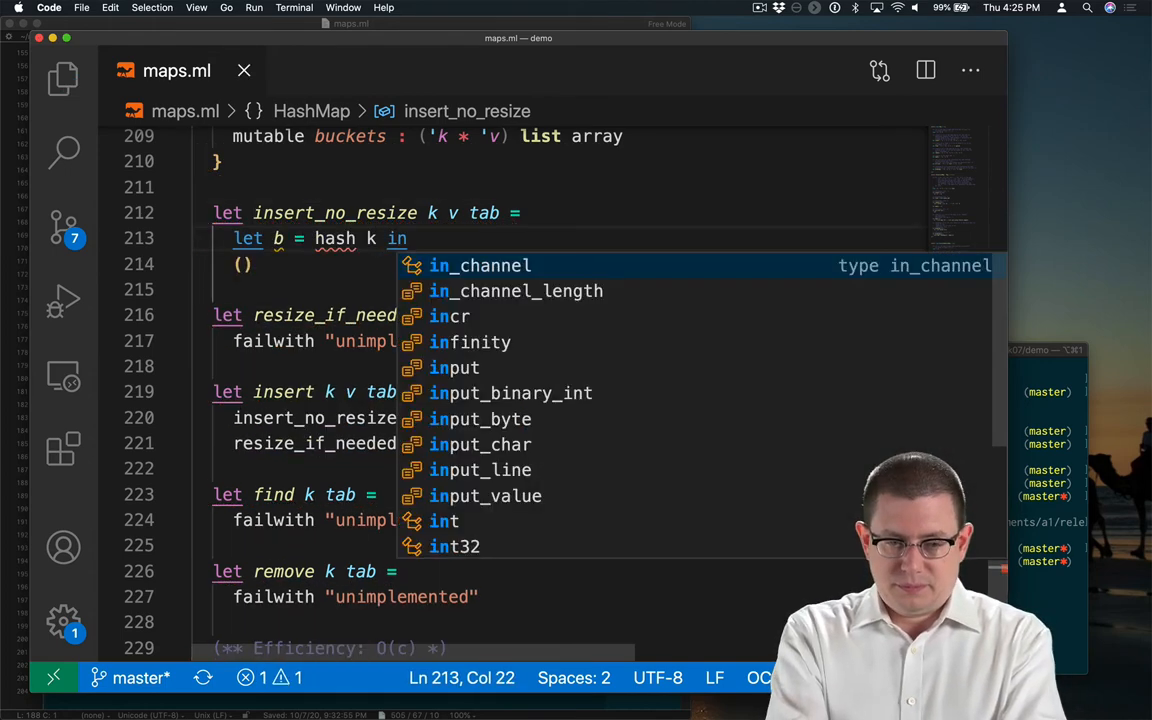
Step: Add a documented index function with body hash k and bind b = index k tab in insert_no_resize
key("Escape")
type("hash k")
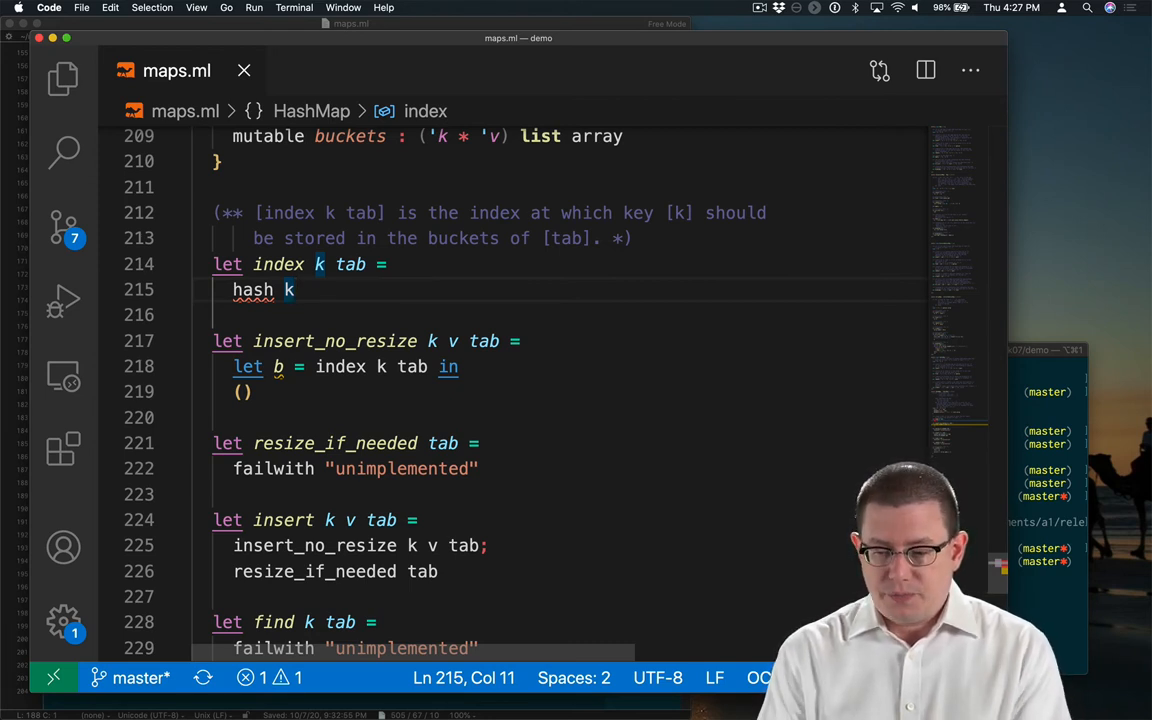
Step: Make index compute tab.hash k mod (capacity tab) and define capacity as Array.length tab.buckets
type("tab.")
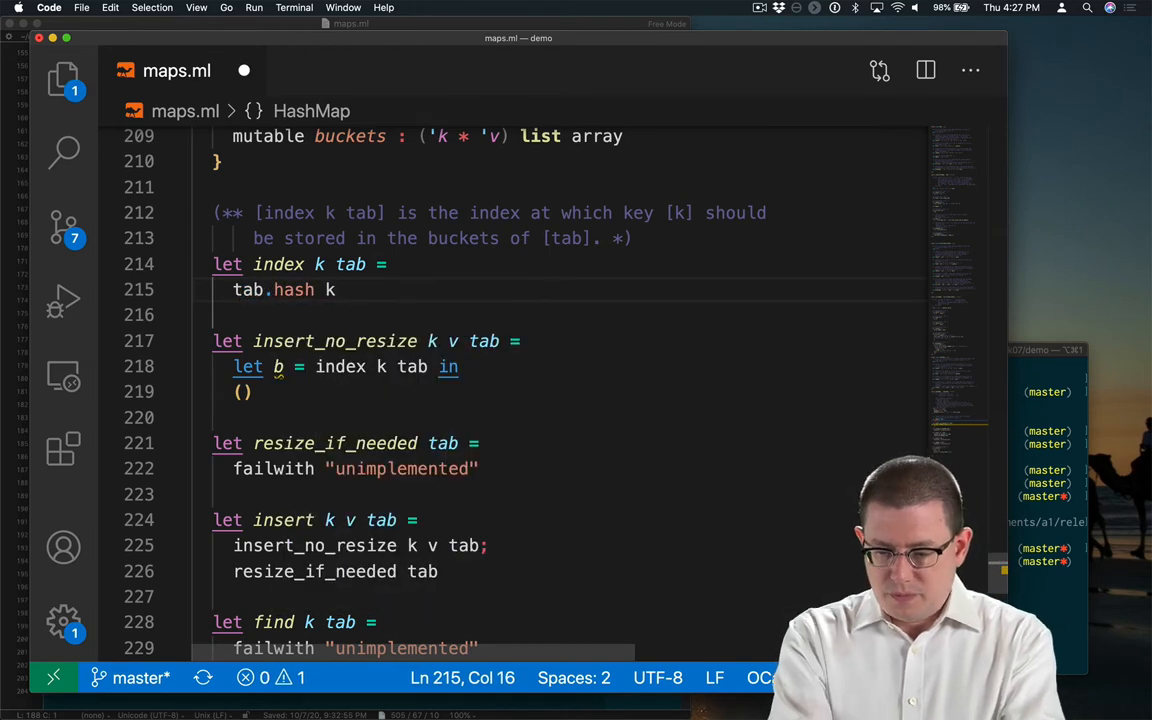
type("mod (capacity tab)")
type("Array.")
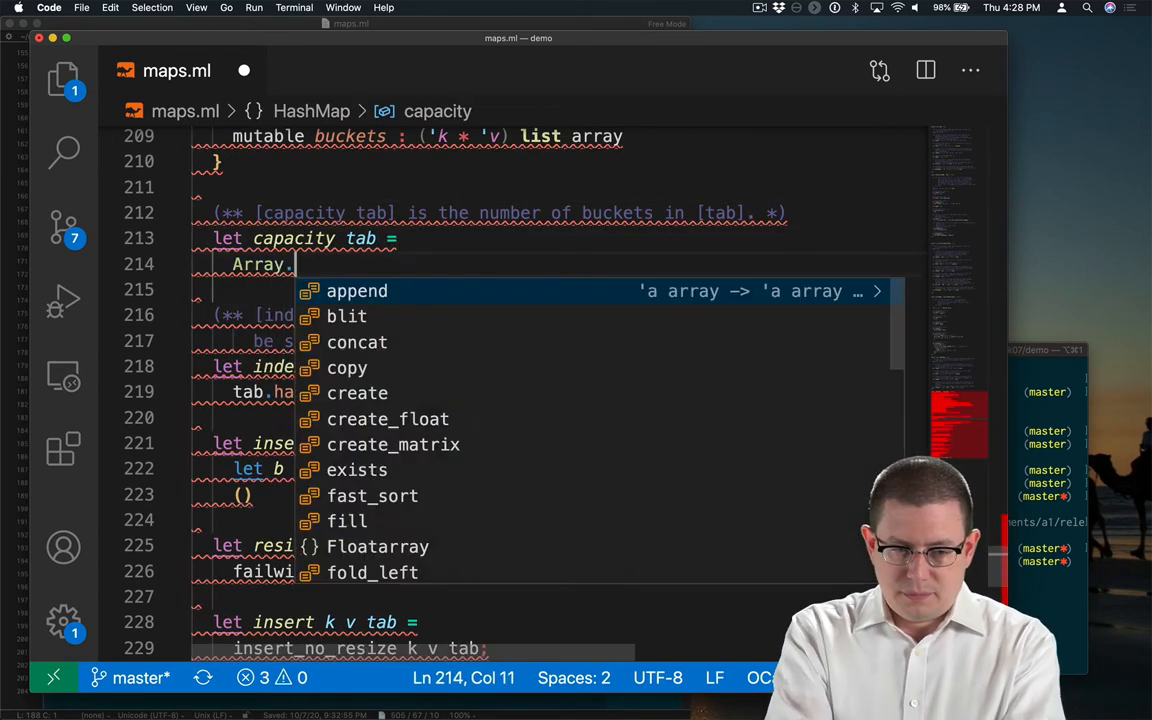
type("length tab.bucke")
type("Requires: [hash] distributes keys uniformly over integers,")
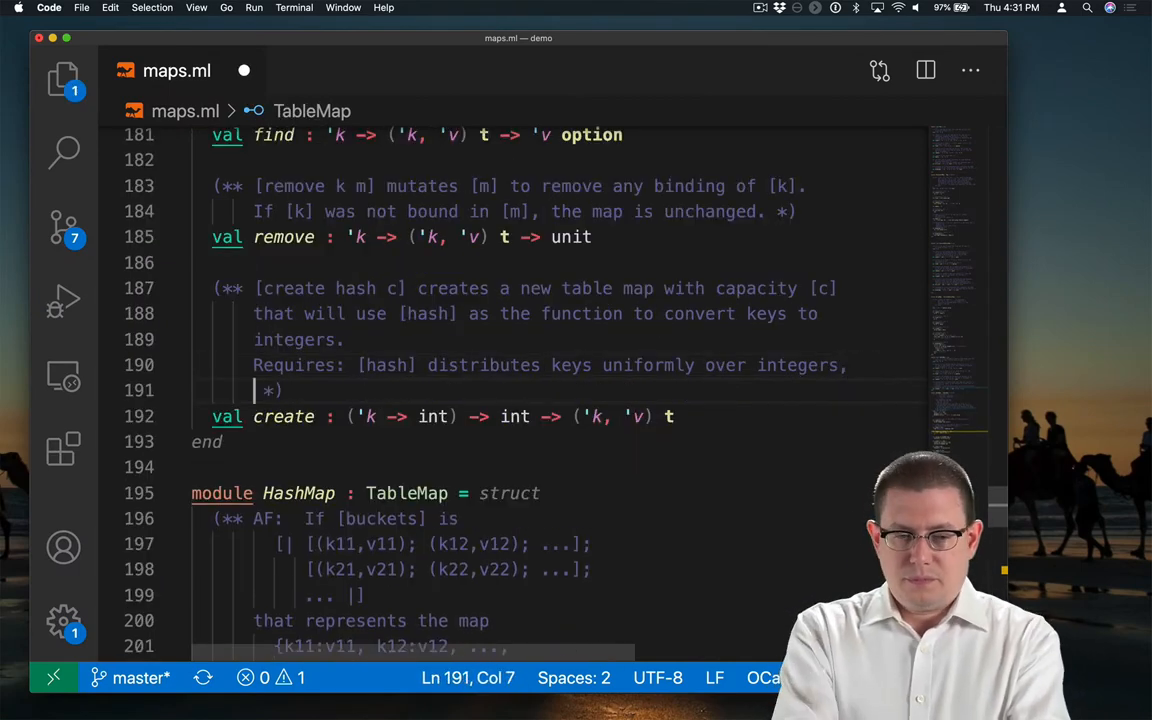
Step: Extend create's Requires clause with 'and the output of [hash] is always non-negative.'
type("and the output of [hash] is always non-negative. *)")
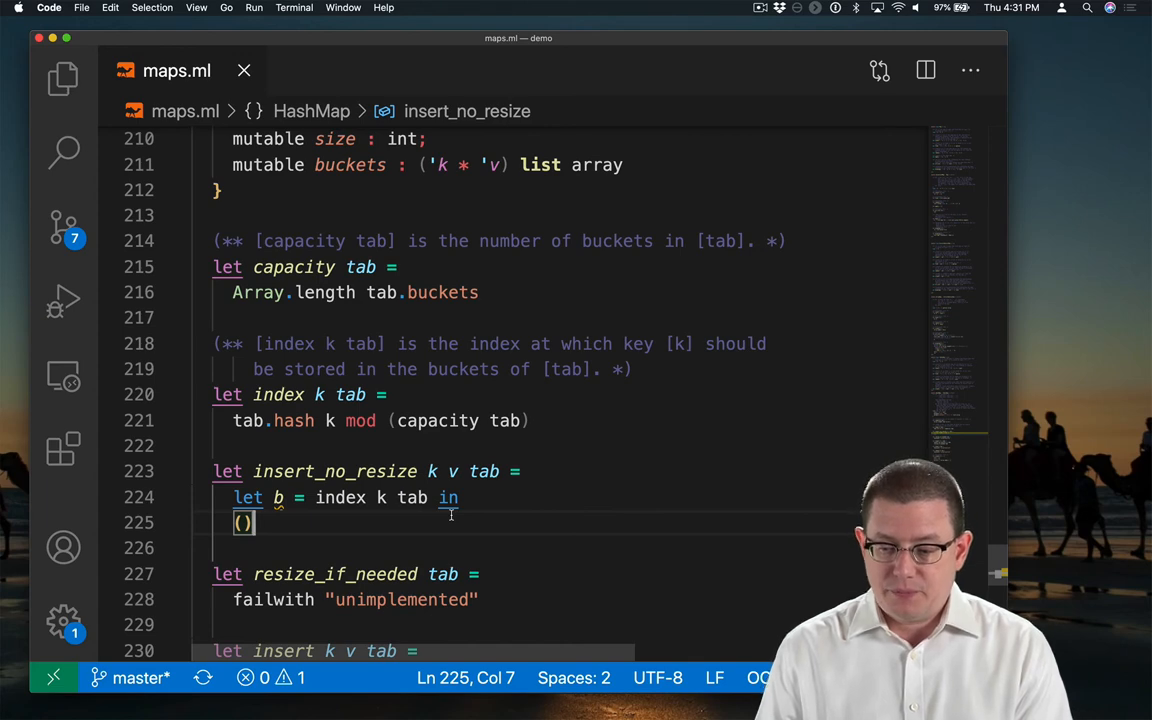
type("let old_bucket")
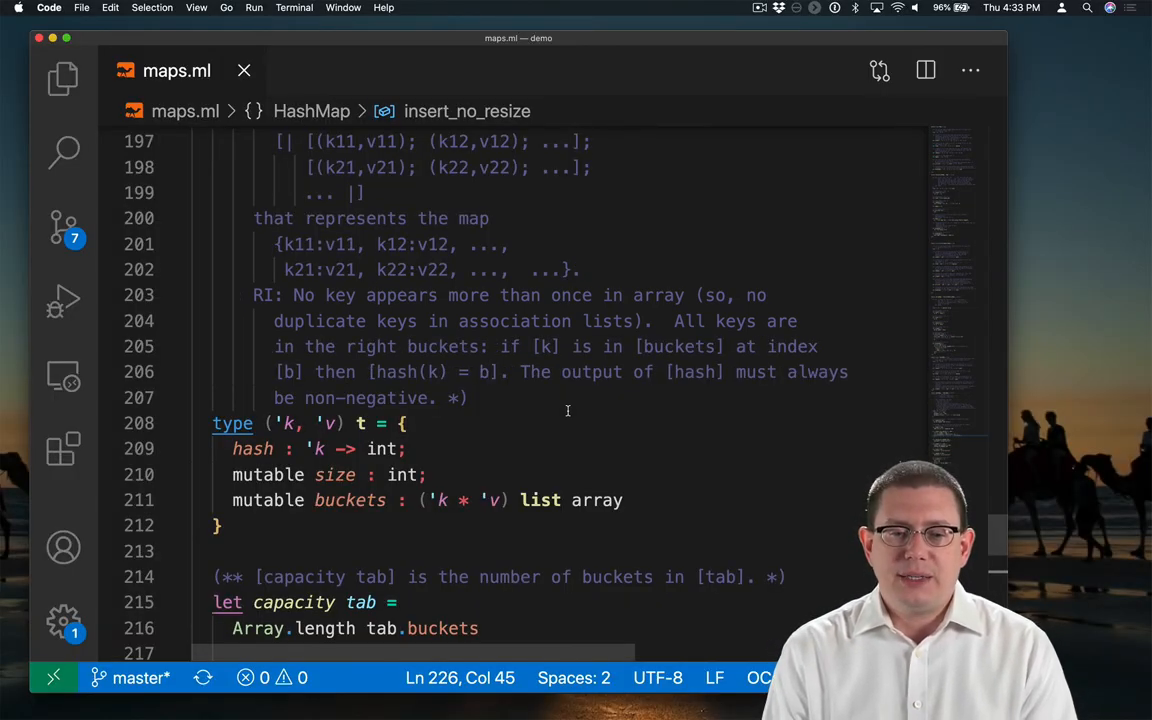
scroll("down", 3)
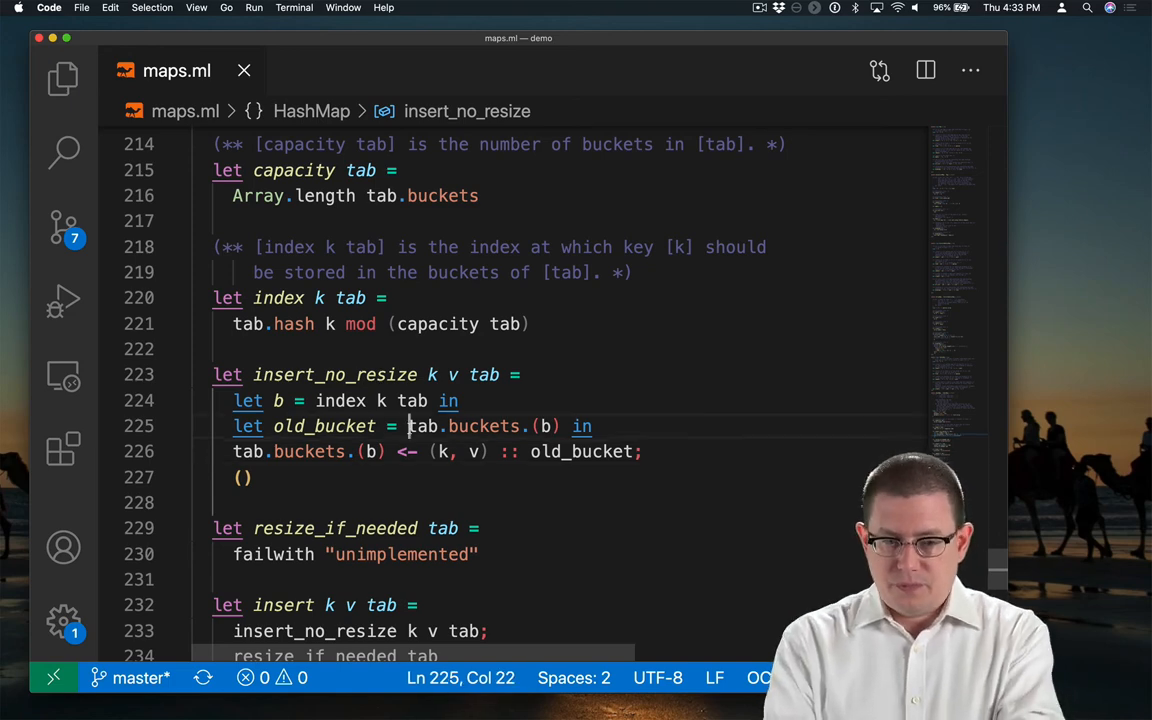
Step: Use List.remove_assoc k old_bucket in insert_no_resize's bucket assignment
type("List.remove_assoc k old_bucket;")
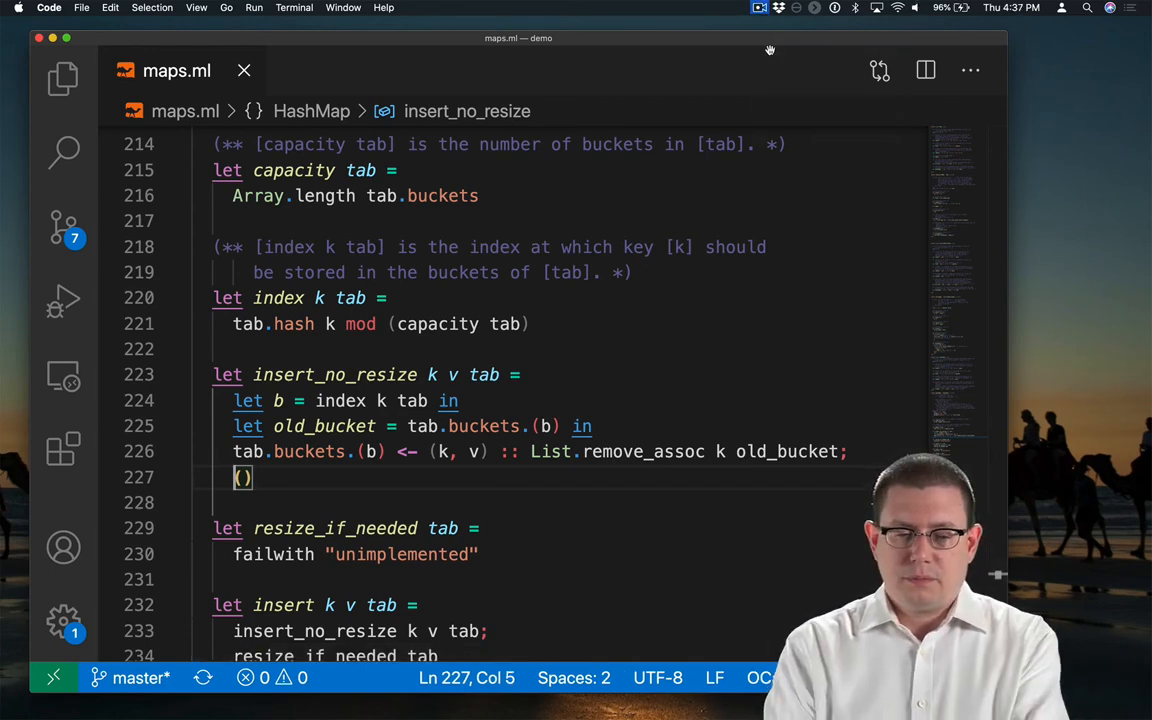
Step: Increment tab.size by 1 only when not (List.mem_assoc k old_bucket)
type("if not (List.mem_assoc k old_bucket)")
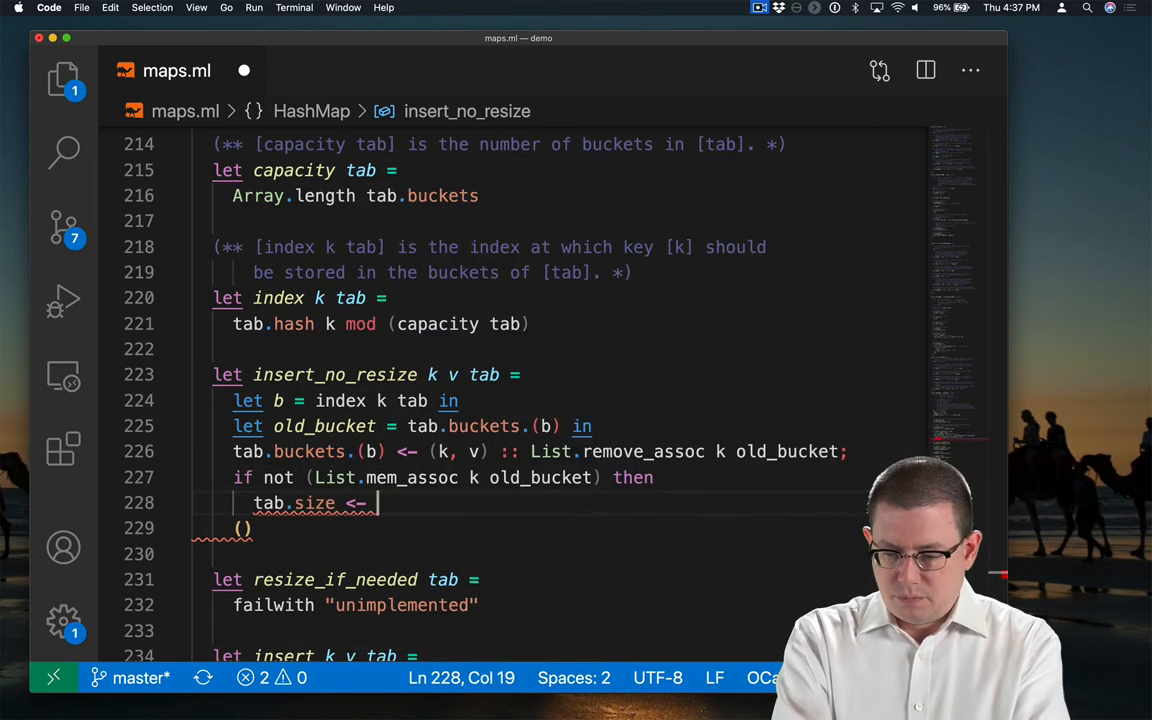
type("tab.size + 1;")
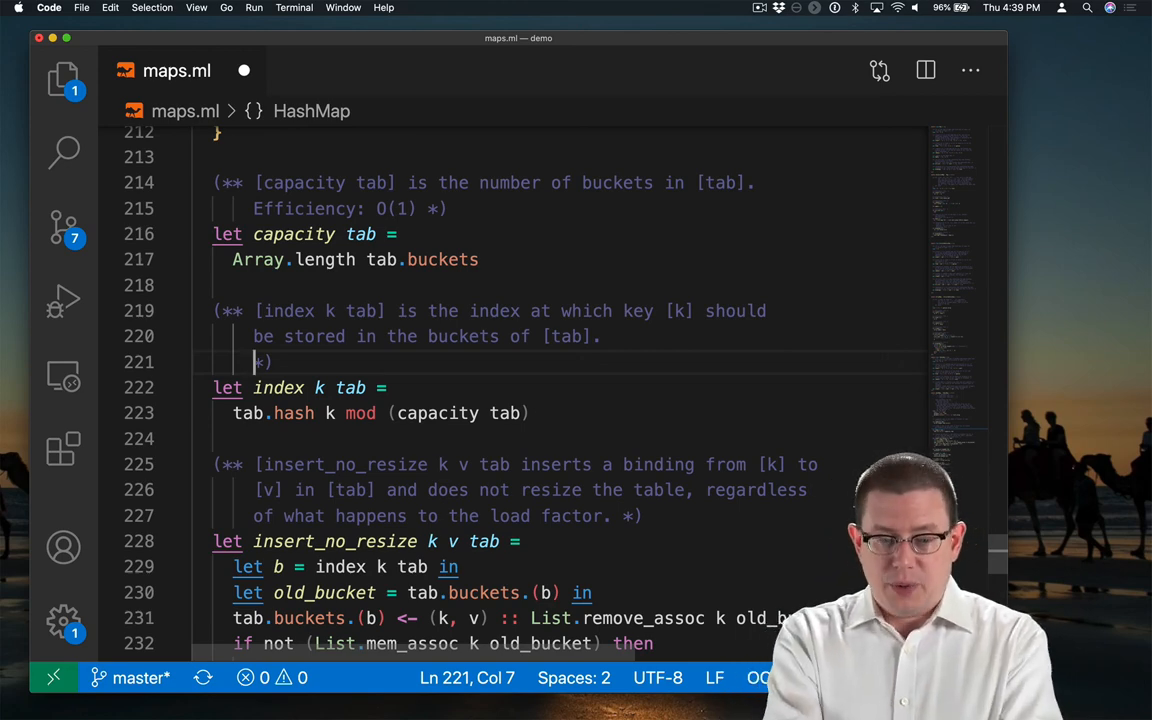
Step: Document index with 'Efficiency: O(1).' and annotate the b = index k tab line with '(* O(1) *)'
type("Efficiency: O(1).")
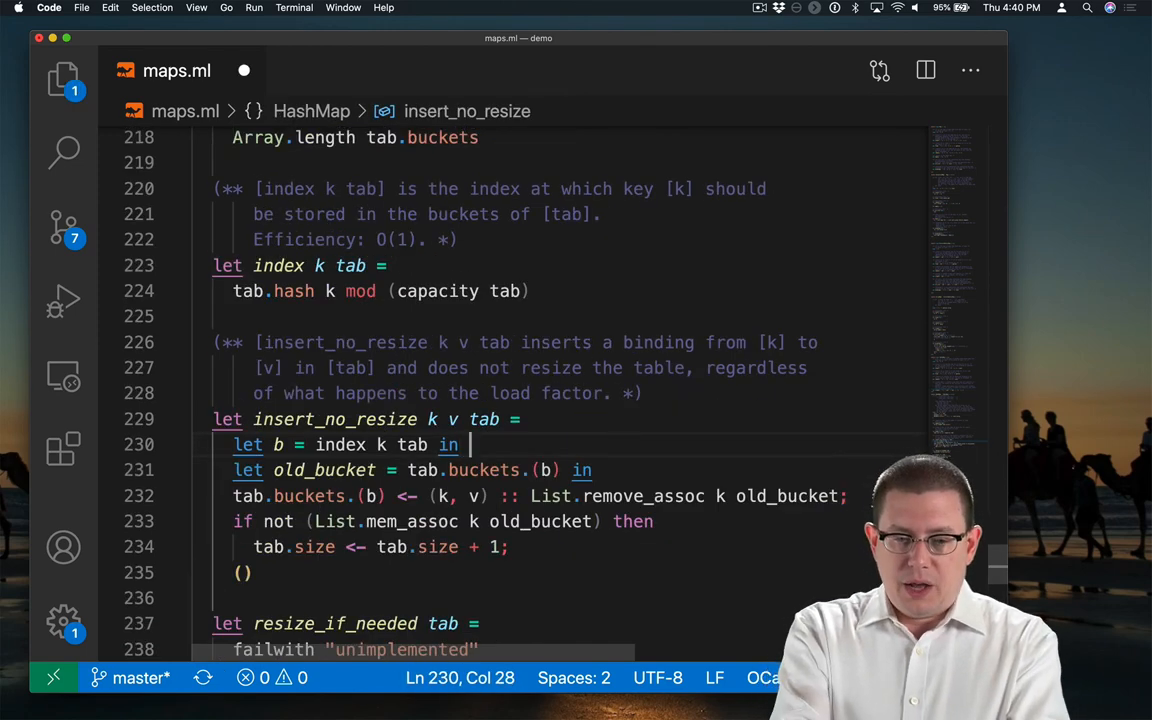
type("(* O(1) *)")
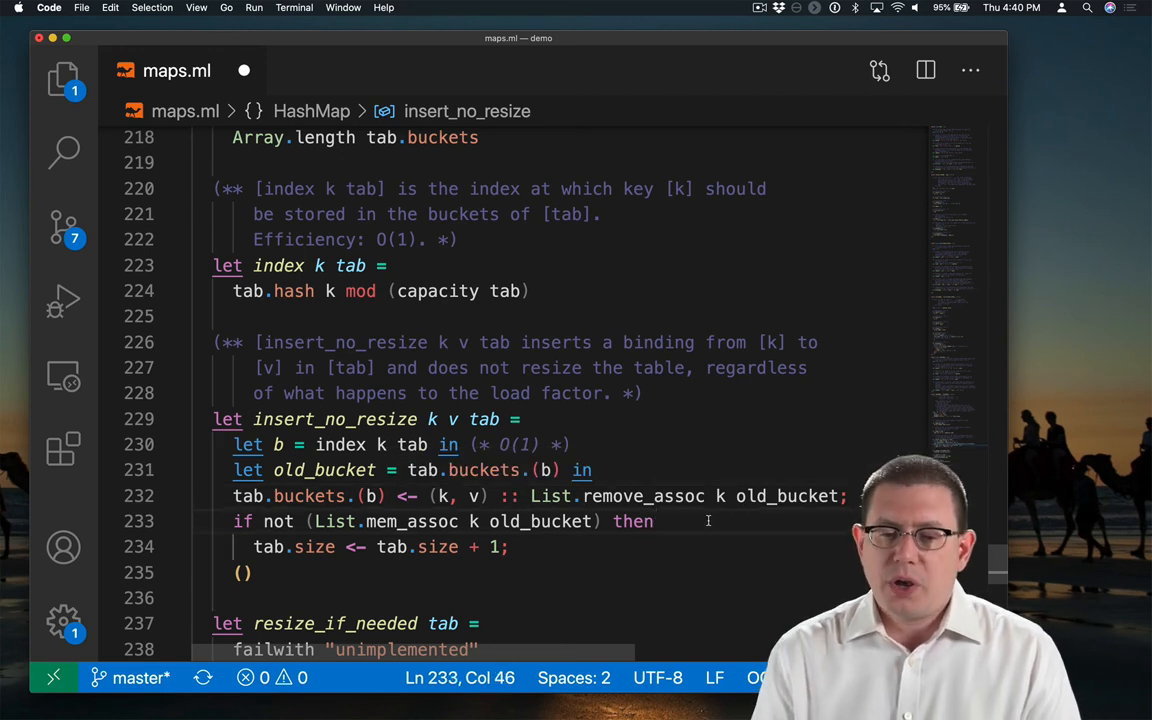
Step: Extract the key-removed bucket into trimmed_bucket with an '(* O(L)' expected-cost comment
double_click(644, 496)
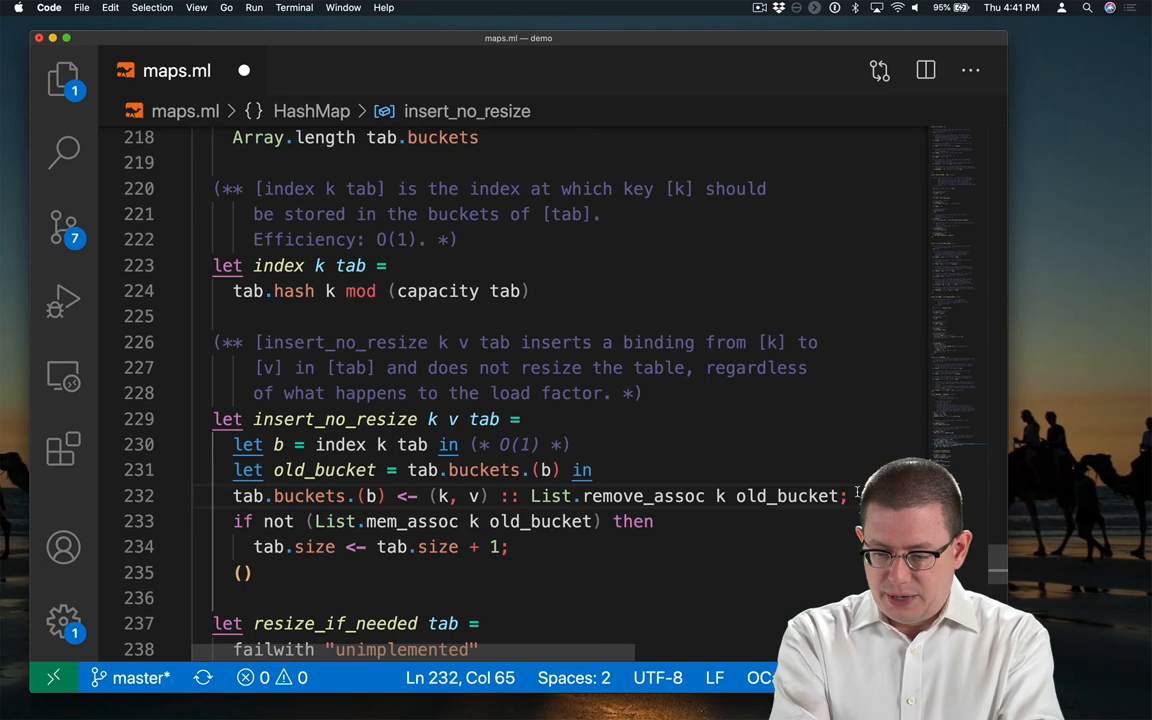
key("Right")
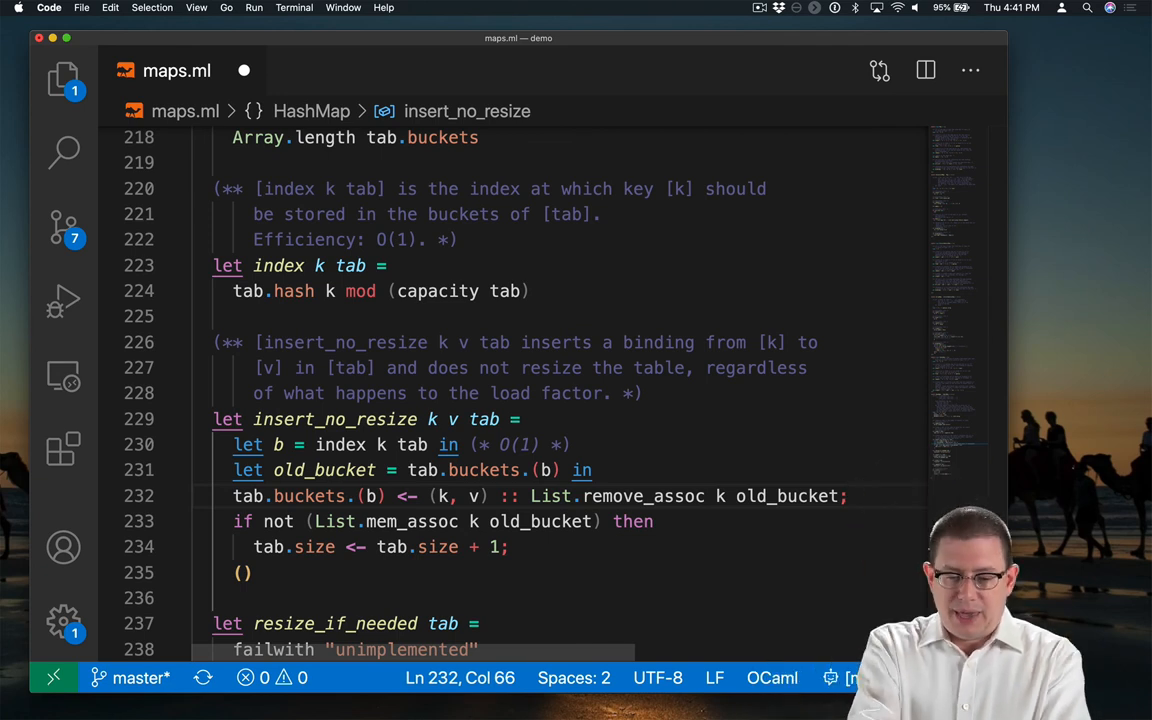
type("(* O(L))")
type("trimm")
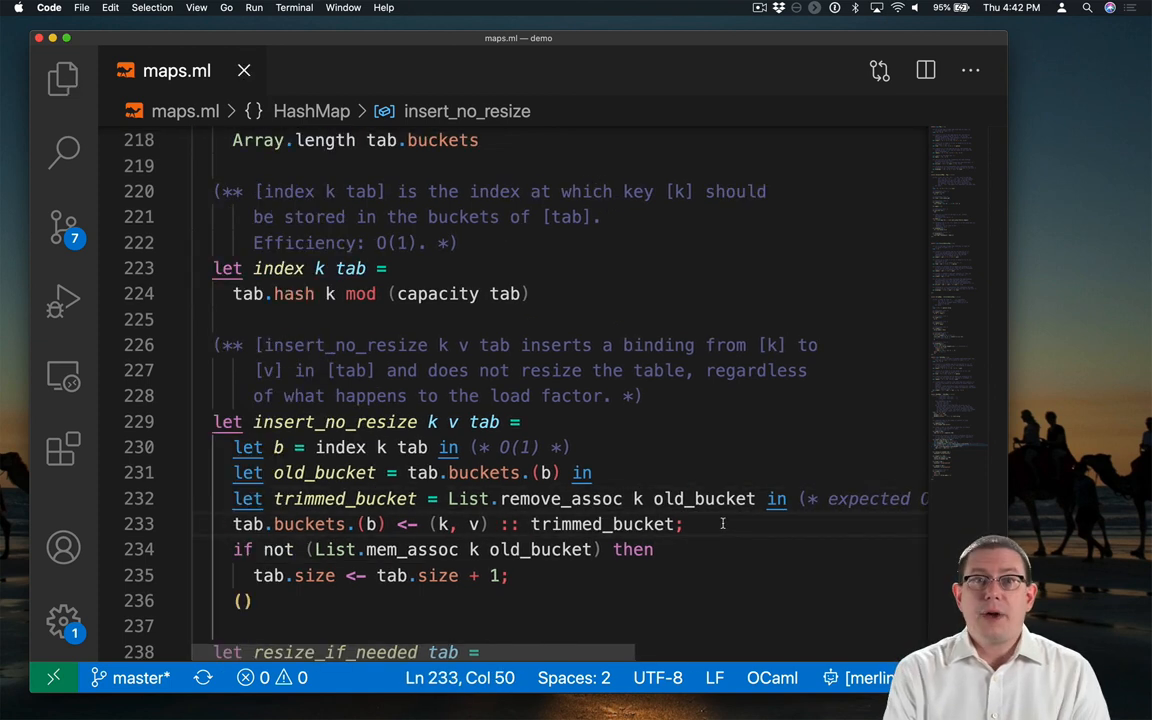
Step: Annotate the List.mem_assoc membership check with an '(* expected O(L) *)' cost comment
left_click(656, 548)
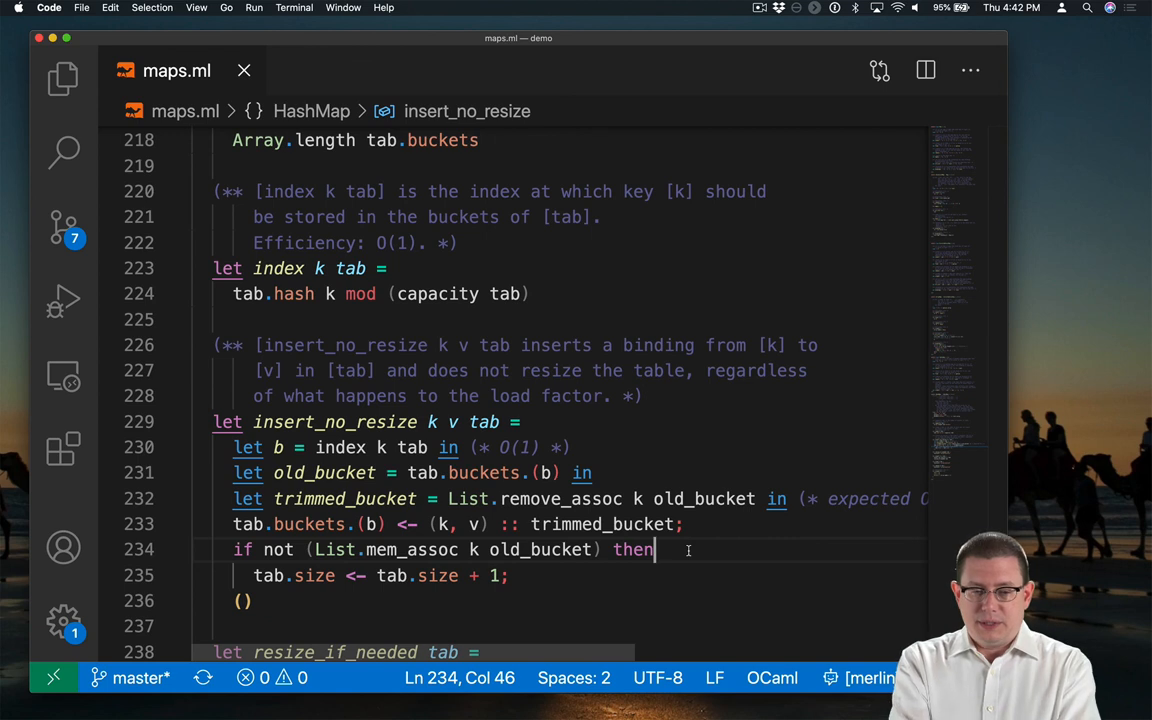
type("(* expected O(L) *)")
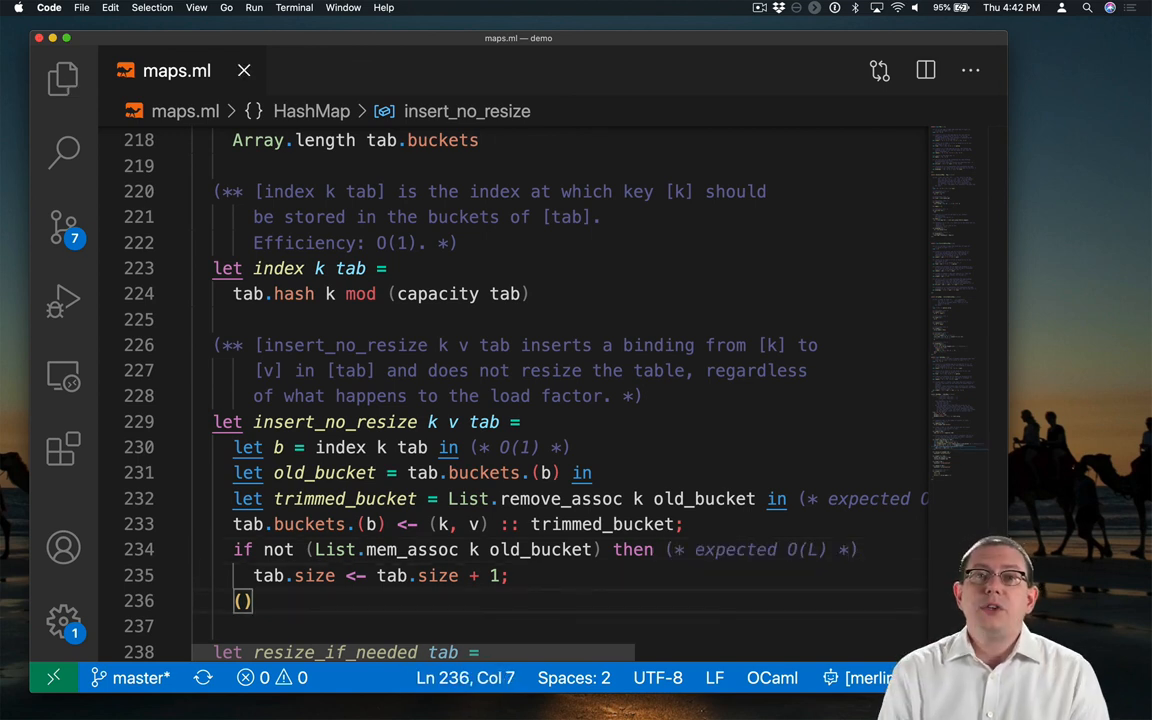